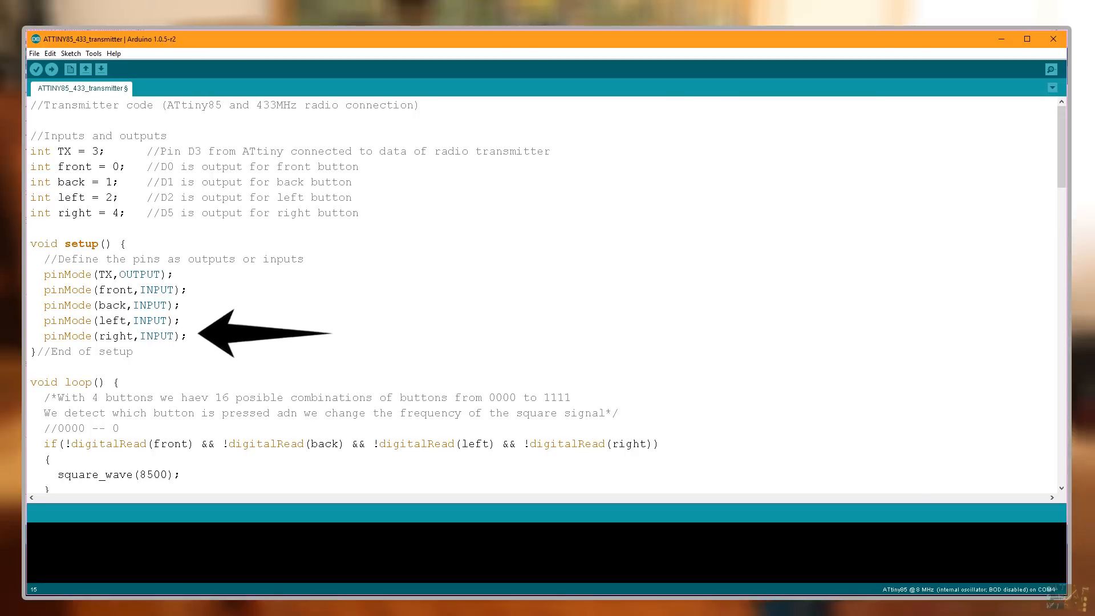
pyautogui.scroll(-3)
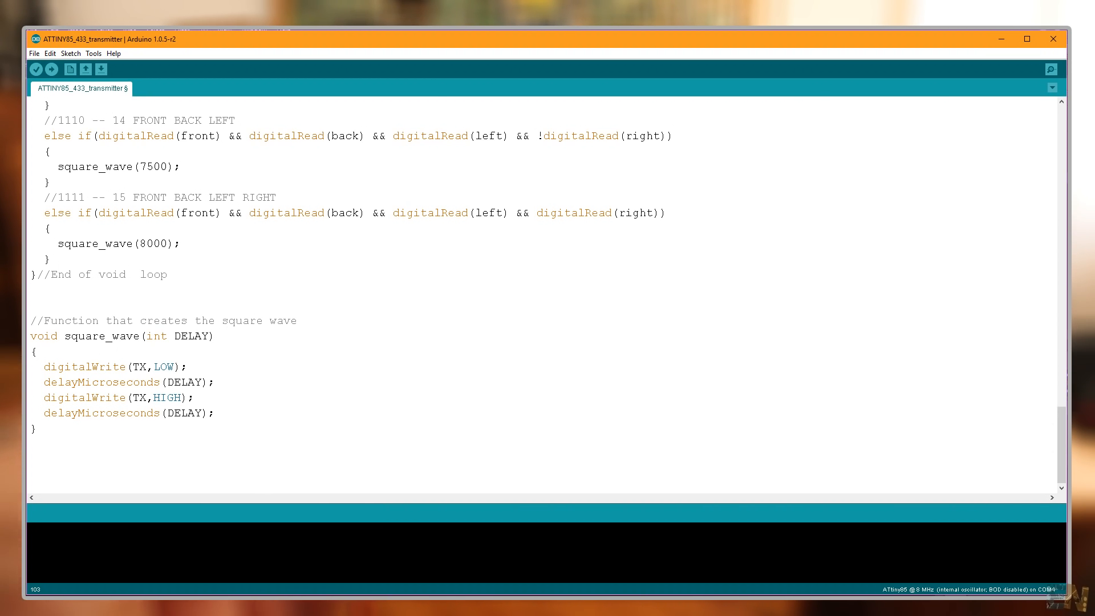
pyautogui.scroll(3)
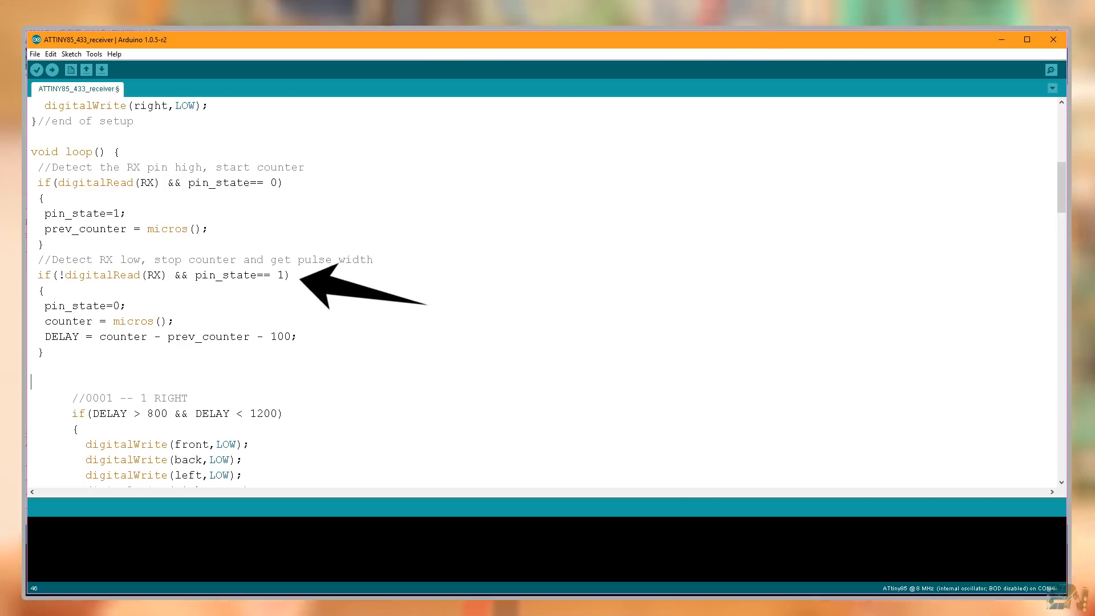
pyautogui.scroll(-3)
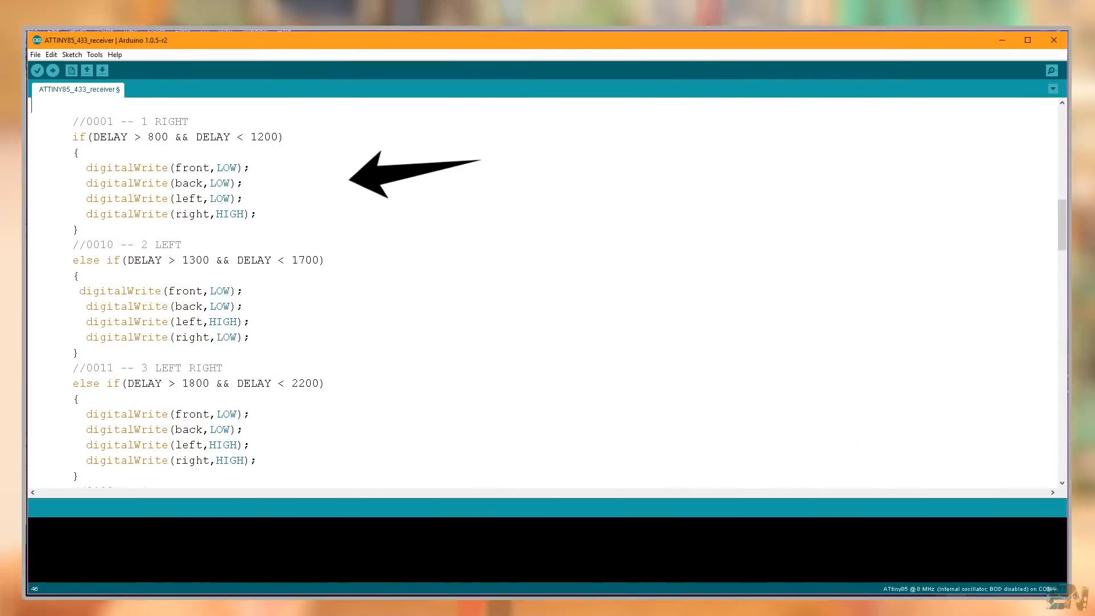